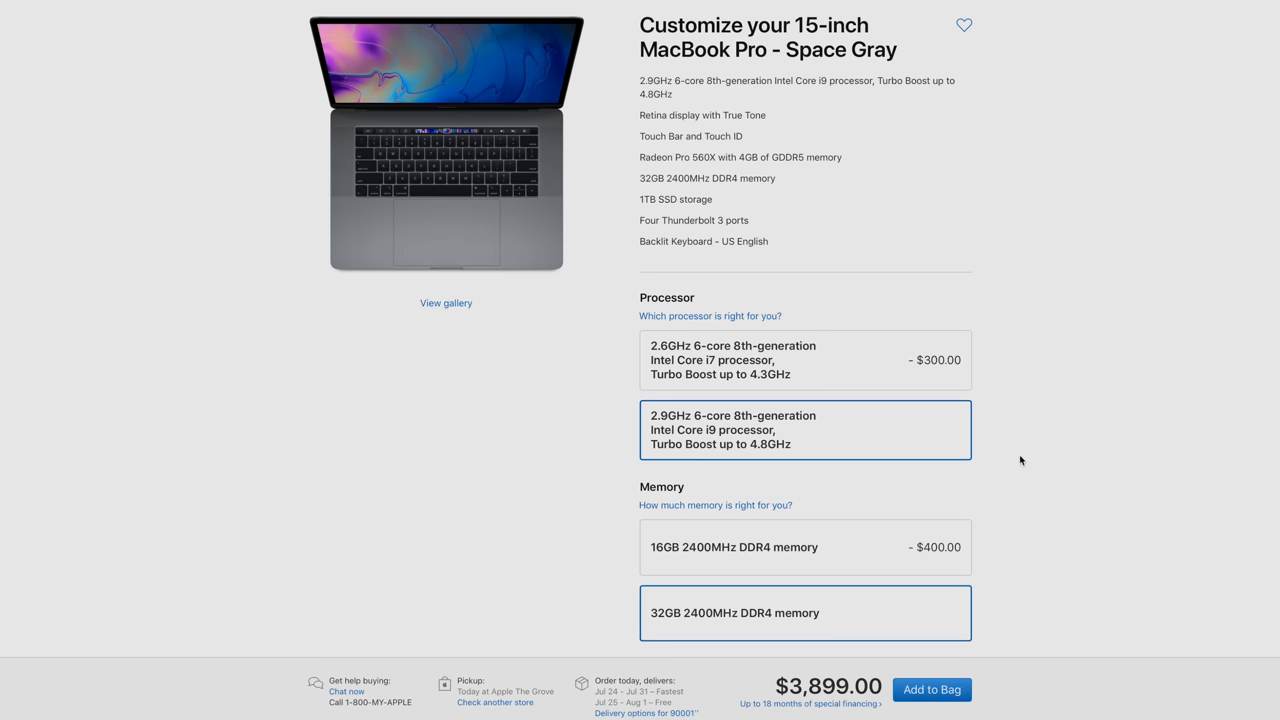
Choose 4TB SSD storage, bringing the 15-inch MacBook Pro total to $6,699.00.
scroll(down, 3)
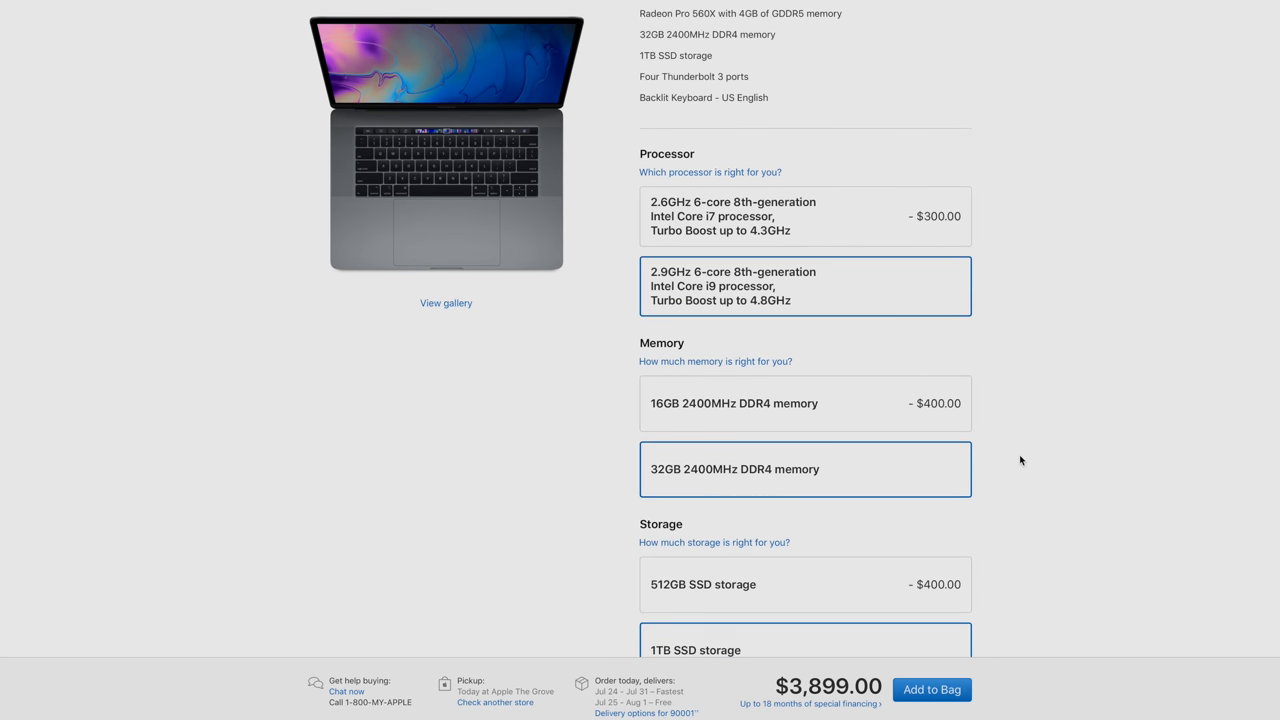
scroll(down, 3)
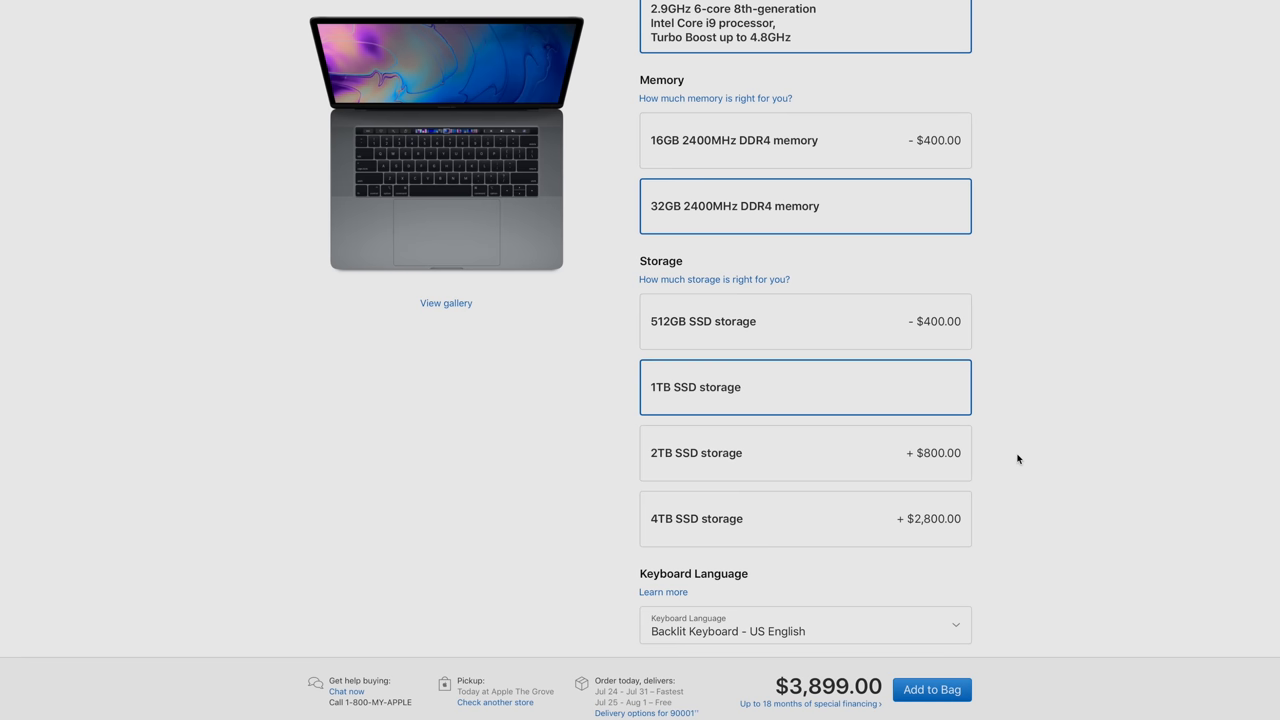
mouse_move(890, 528)
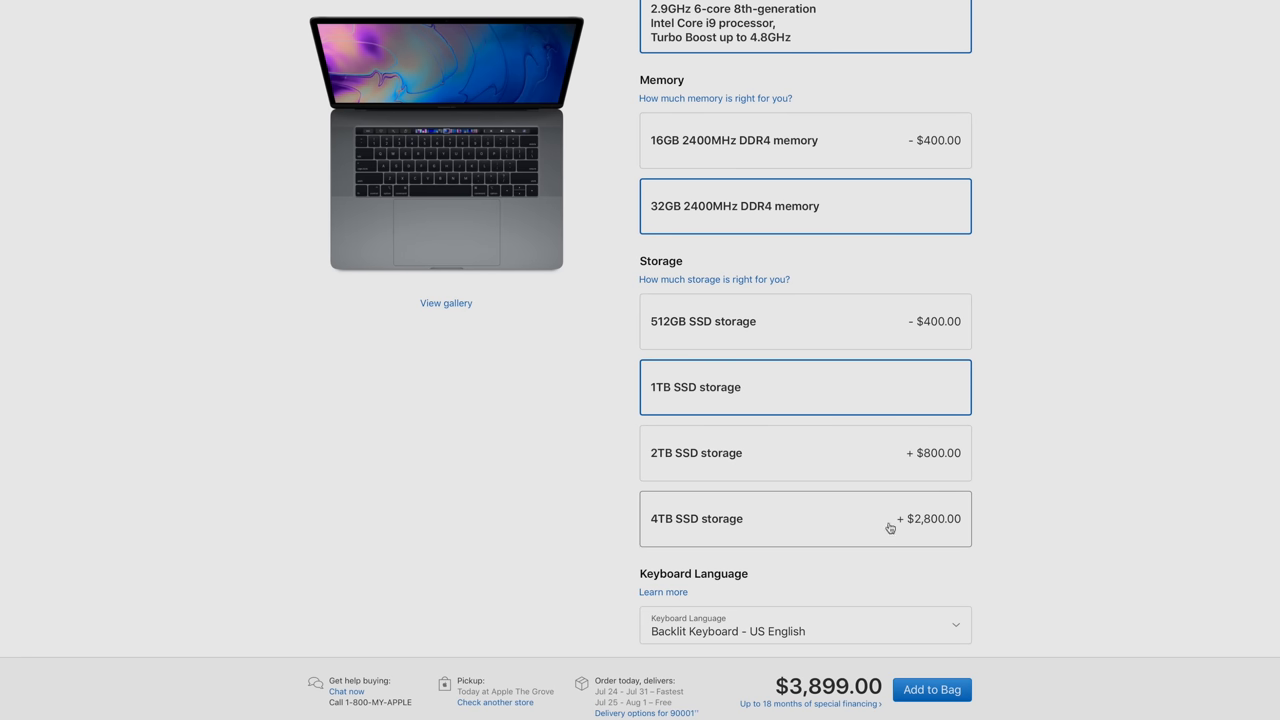
mouse_move(896, 528)
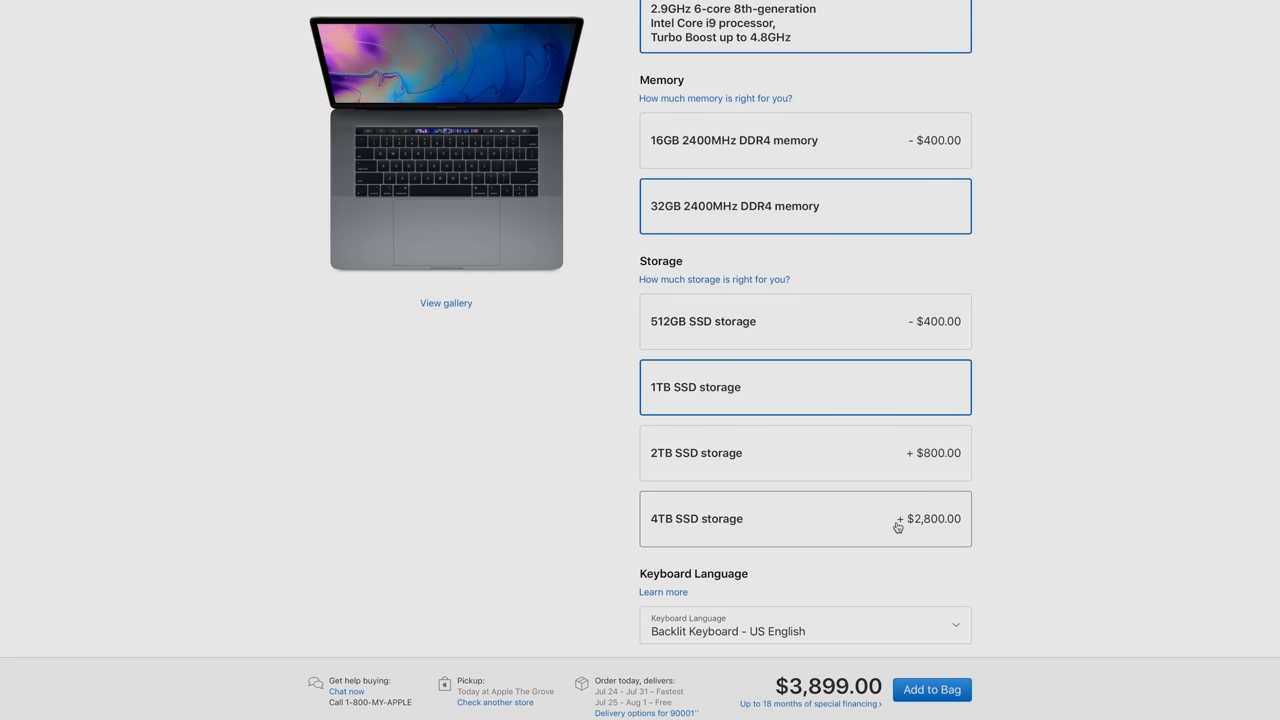
click(804, 518)
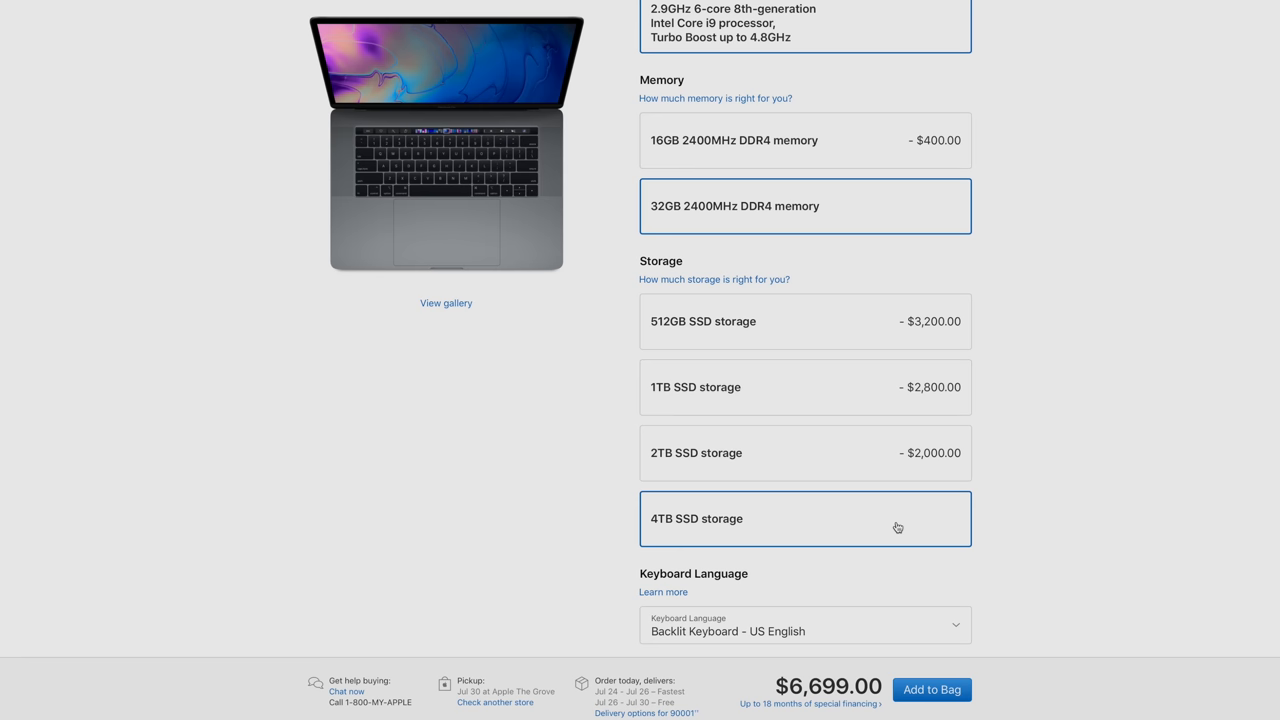
Return to the 15-inch lineup and highlight the 512GB model's $2,799.00 price.
scroll(up, 3)
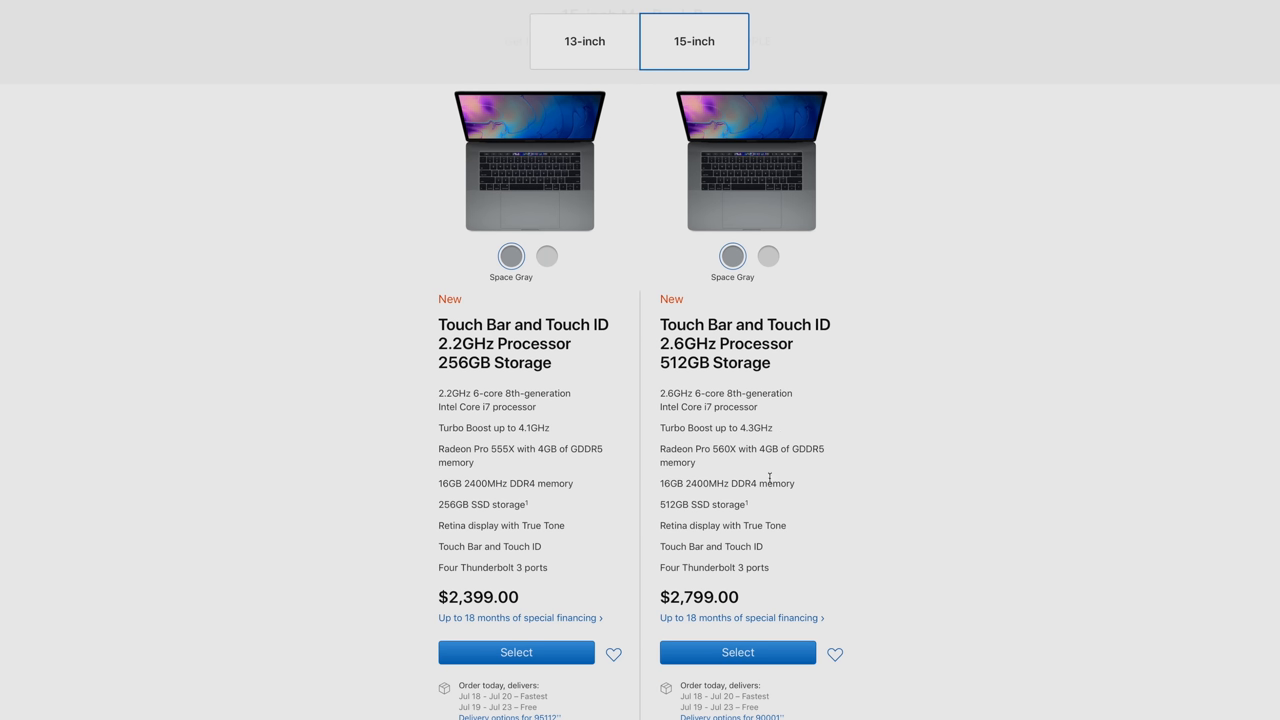
double_click(700, 596)
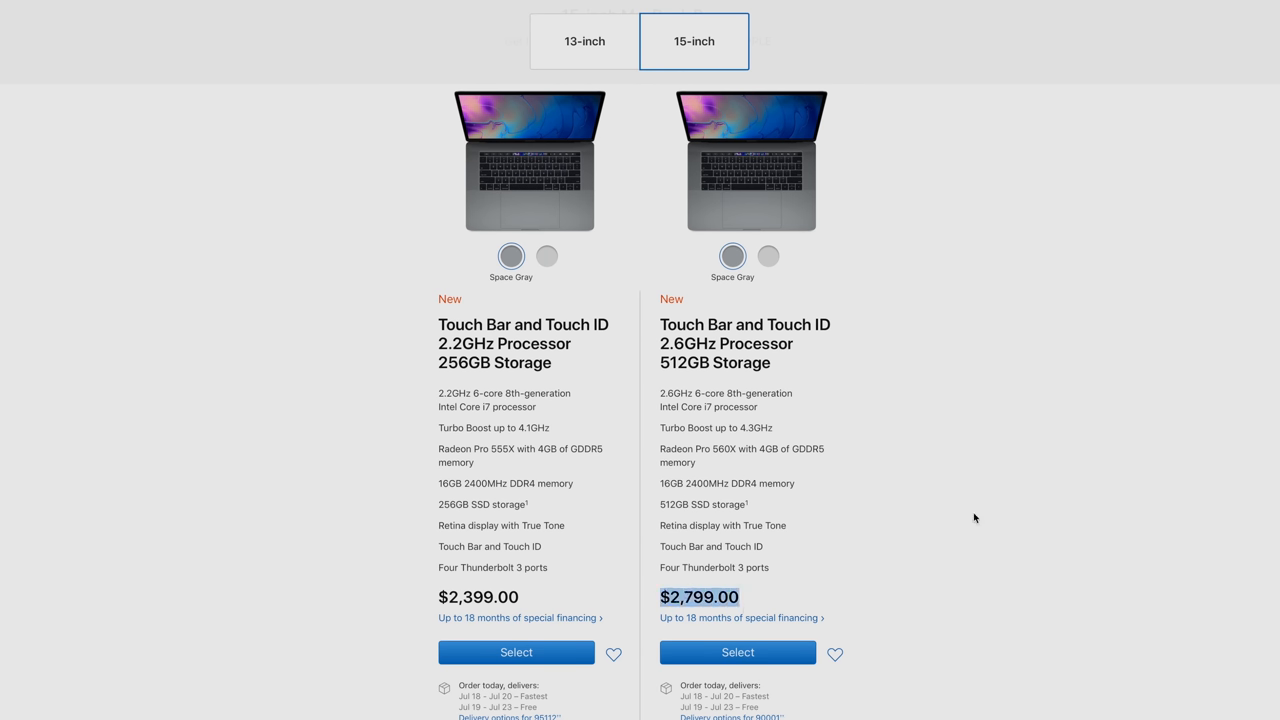
mouse_move(1004, 510)
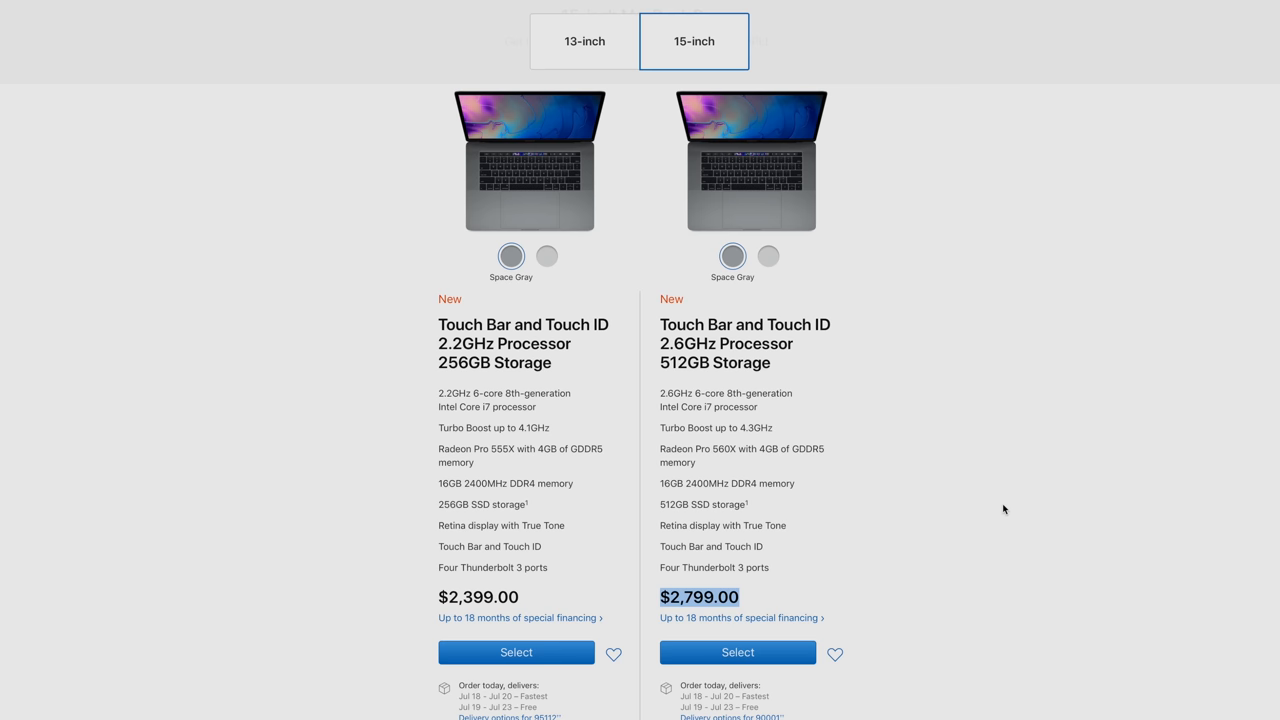